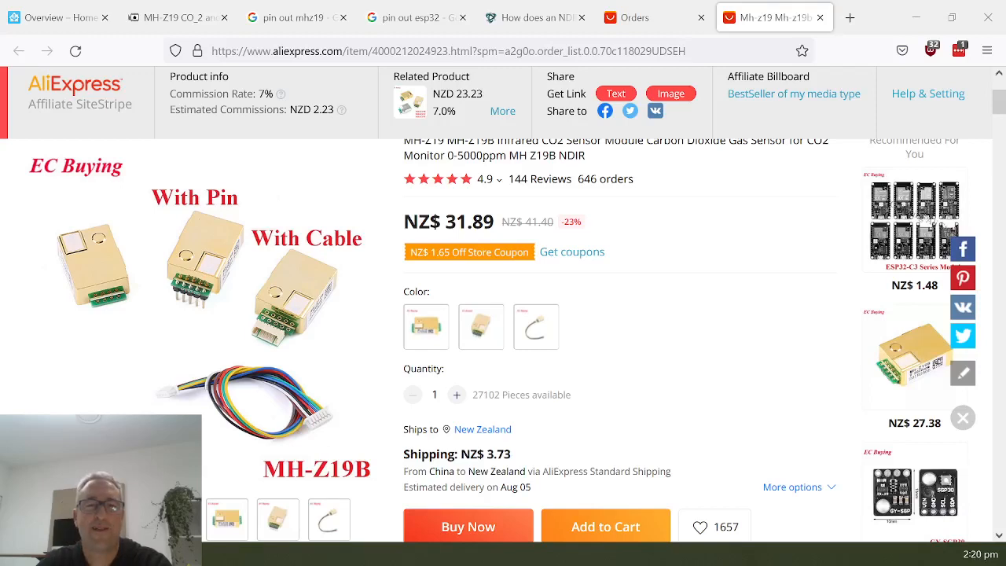
pyautogui.moveTo(924, 120)
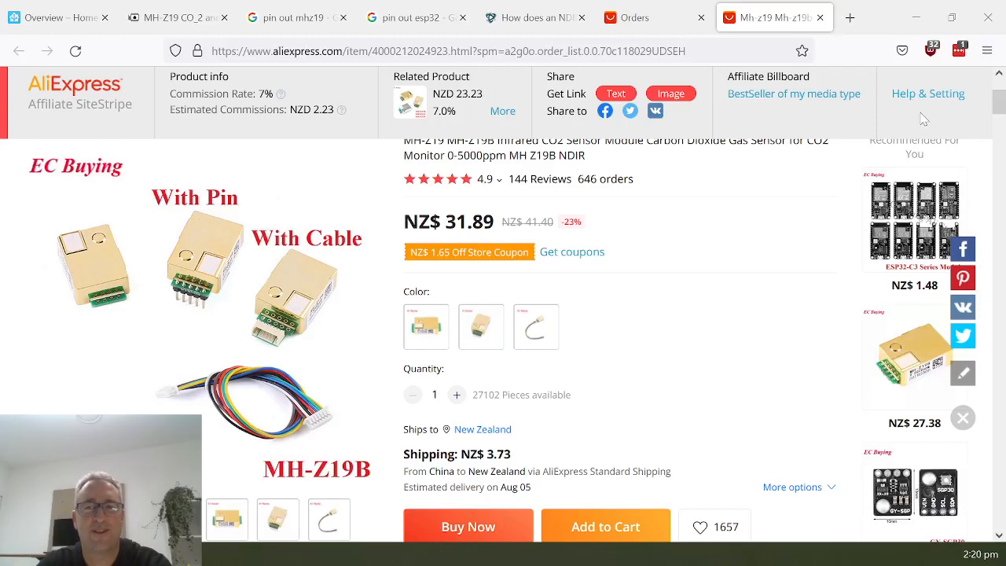
pyautogui.moveTo(760, 384)
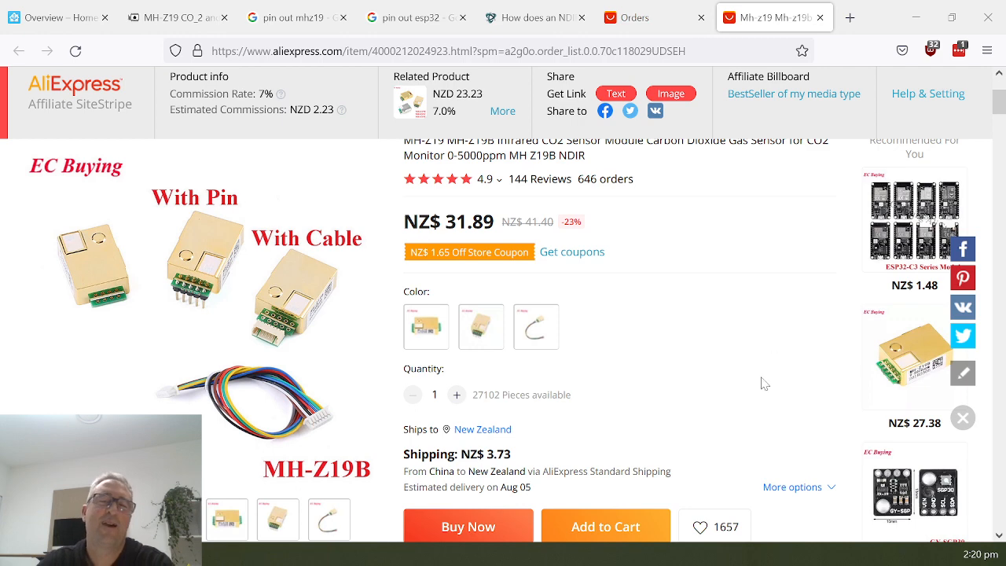
# - Scroll the MH-Z19B listing down to its Parameters and Characteristics: 0–10000ppm range, UART/PWM output
pyautogui.scroll(3)
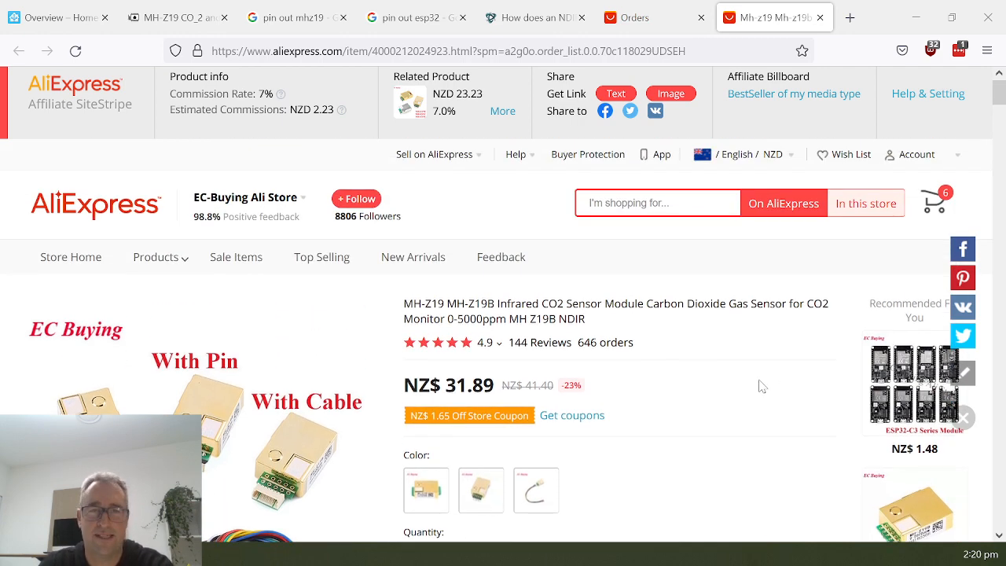
pyautogui.scroll(-3)
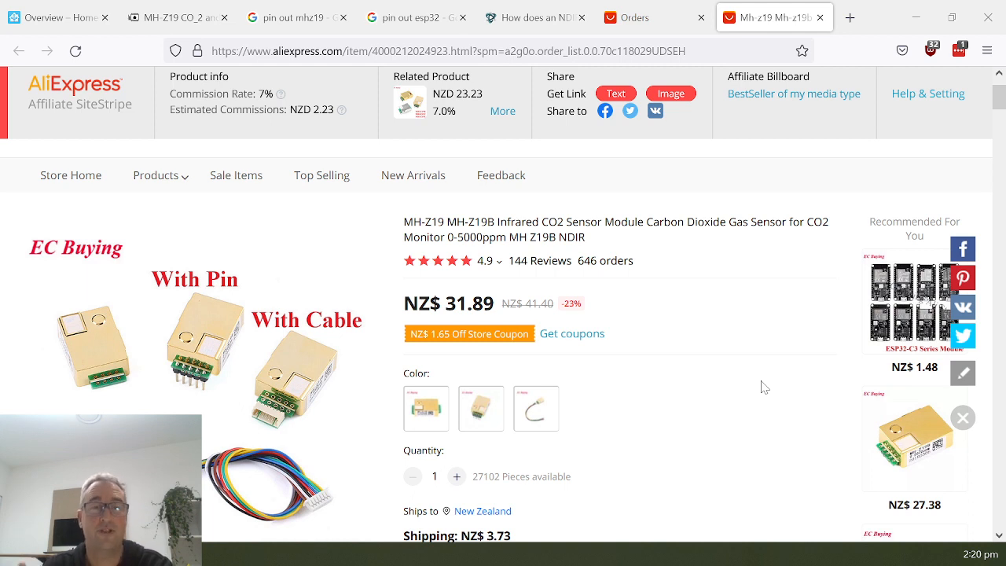
pyautogui.moveTo(768, 386)
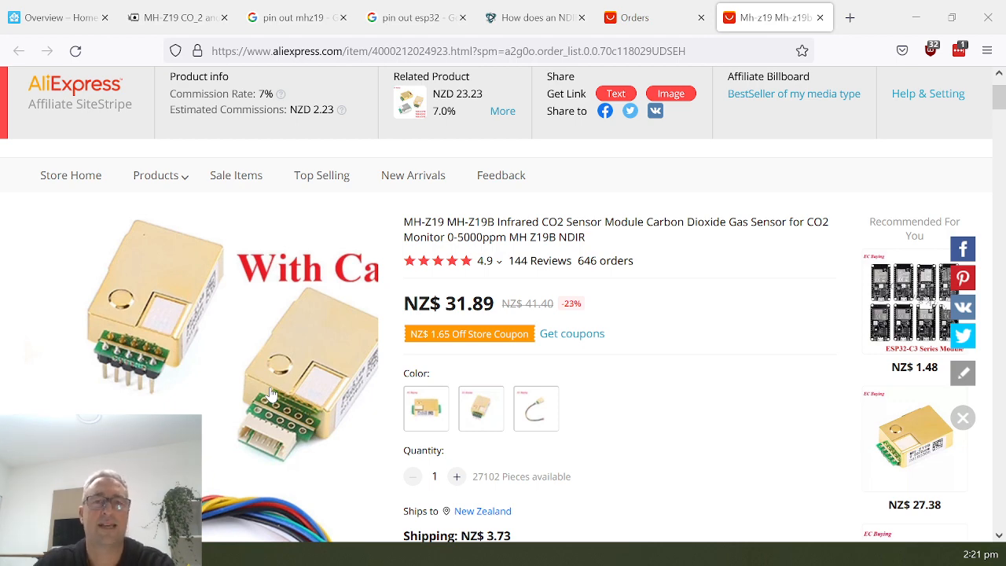
pyautogui.scroll(-3)
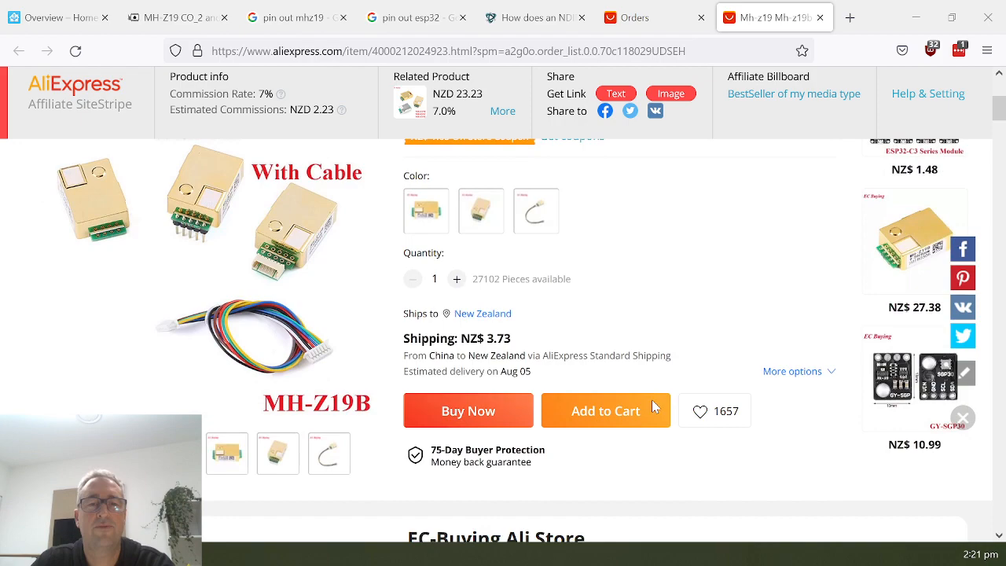
pyautogui.scroll(-3)
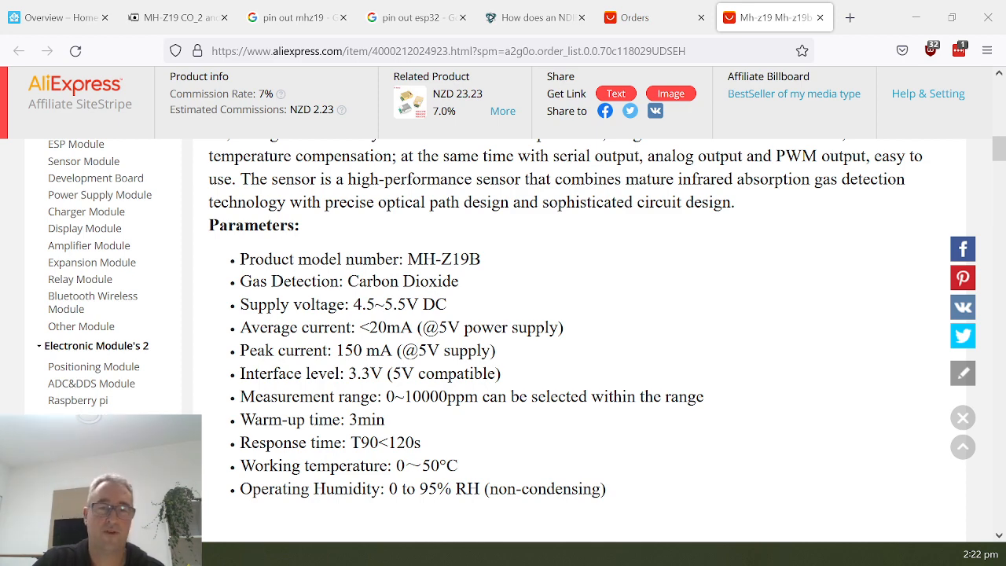
pyautogui.scroll(-3)
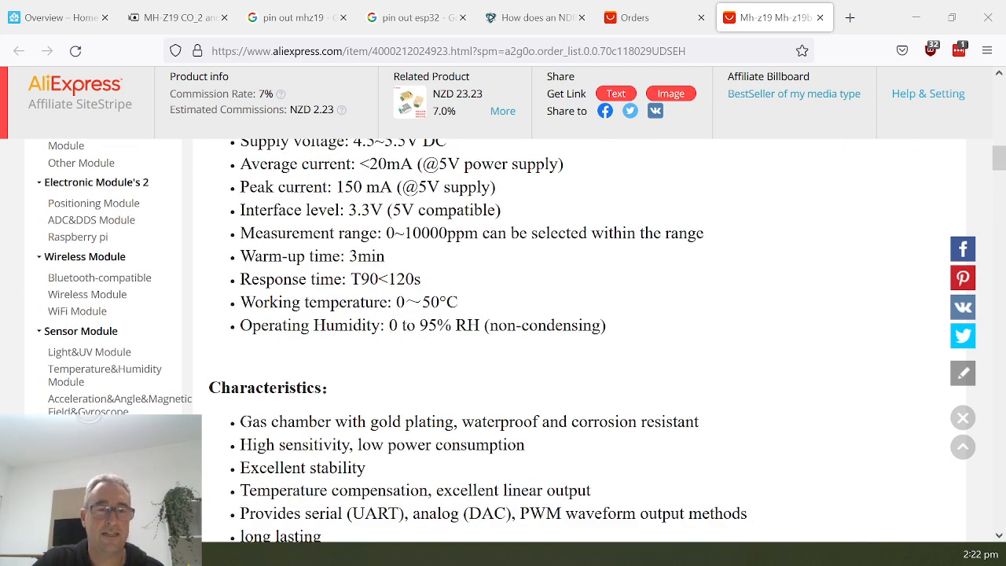
pyautogui.scroll(-3)
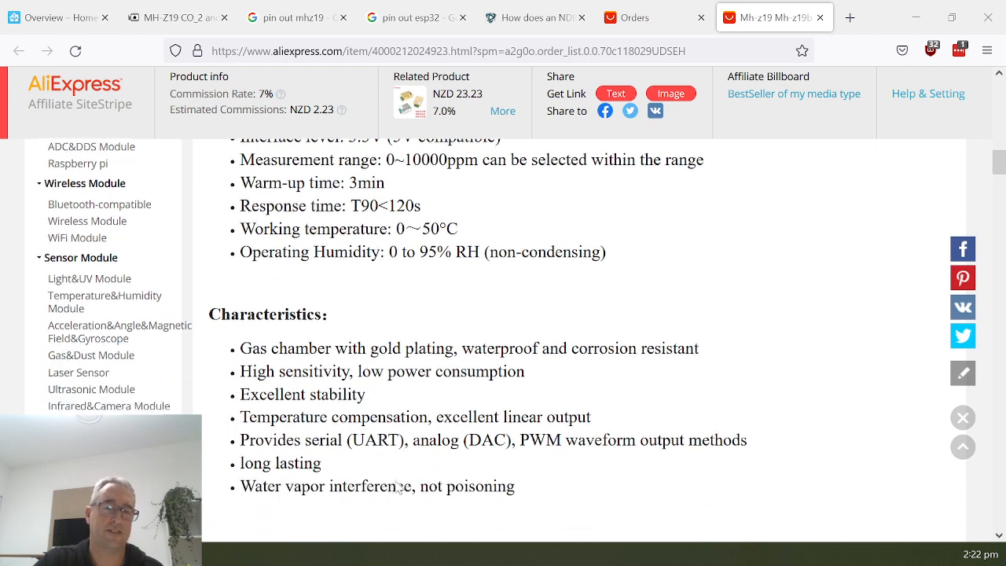
pyautogui.scroll(-3)
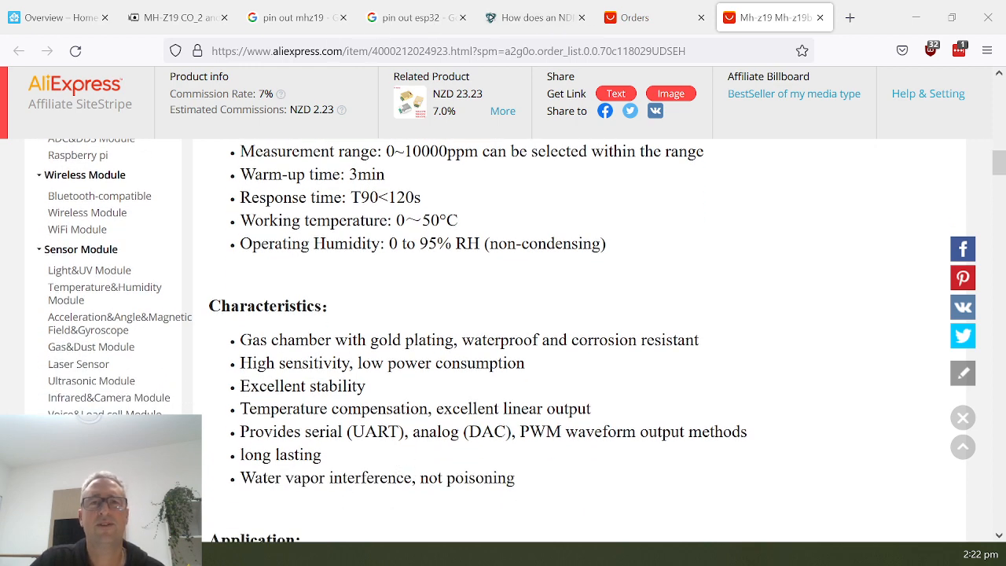
# - Switch to the CO2Meter article showing the NDIR IR lamp, gas chamber and detector diagram
pyautogui.click(536, 17)
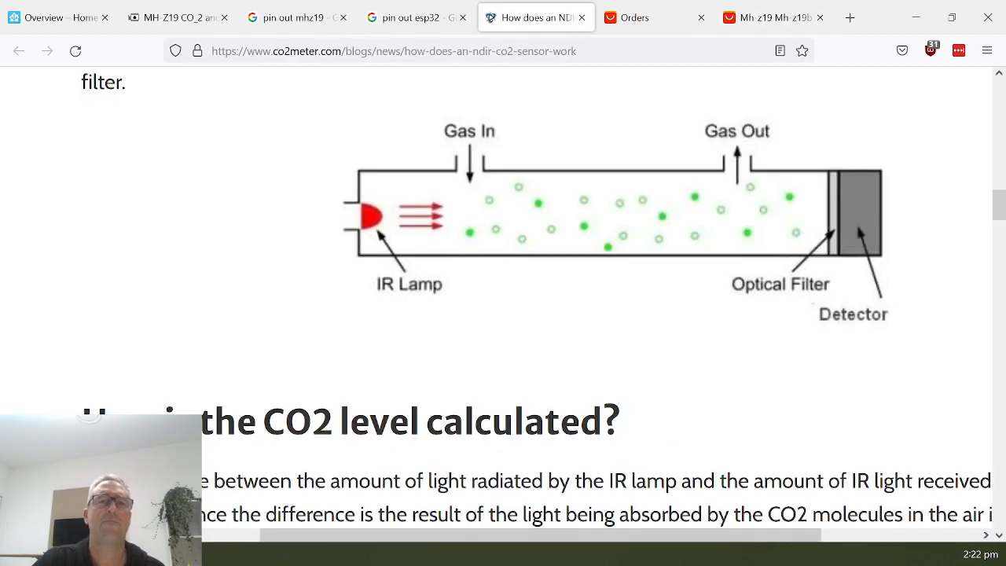
pyautogui.moveTo(371, 257)
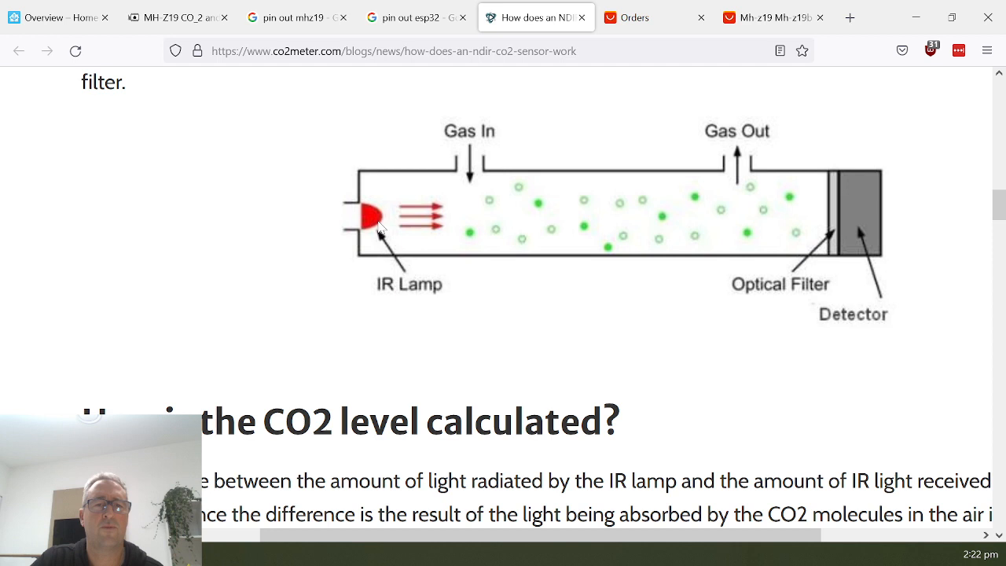
pyautogui.moveTo(862, 217)
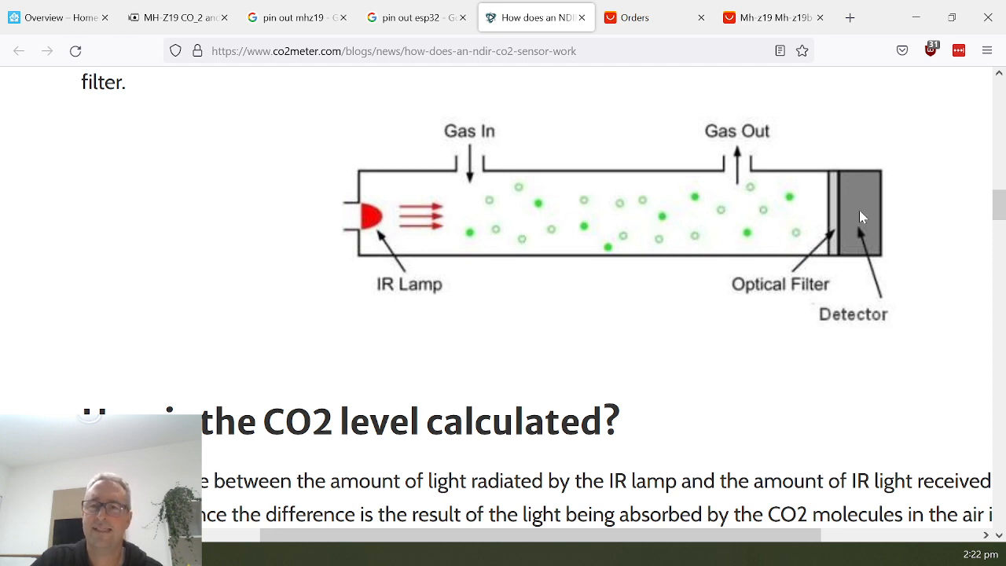
pyautogui.moveTo(431, 245)
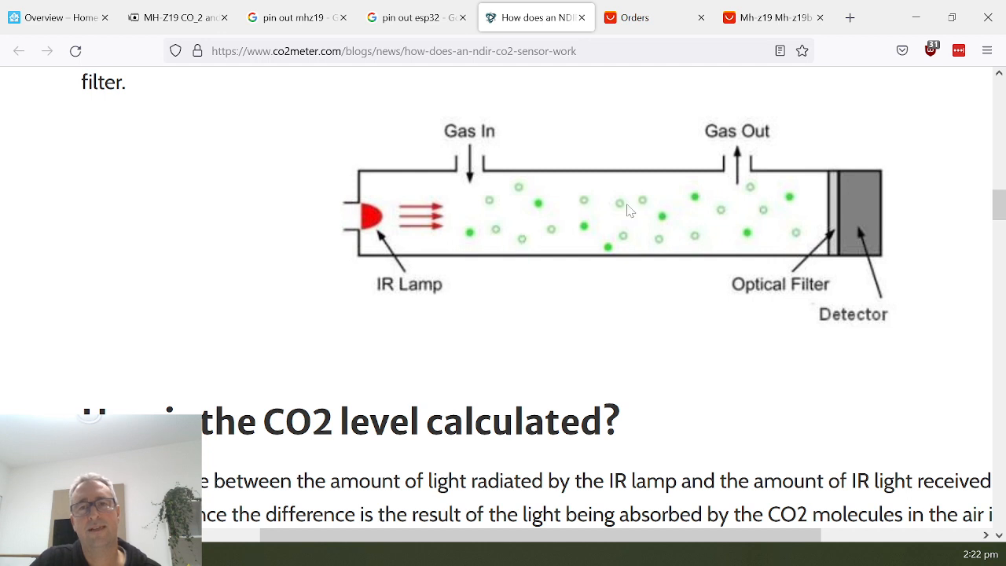
pyautogui.moveTo(433, 224)
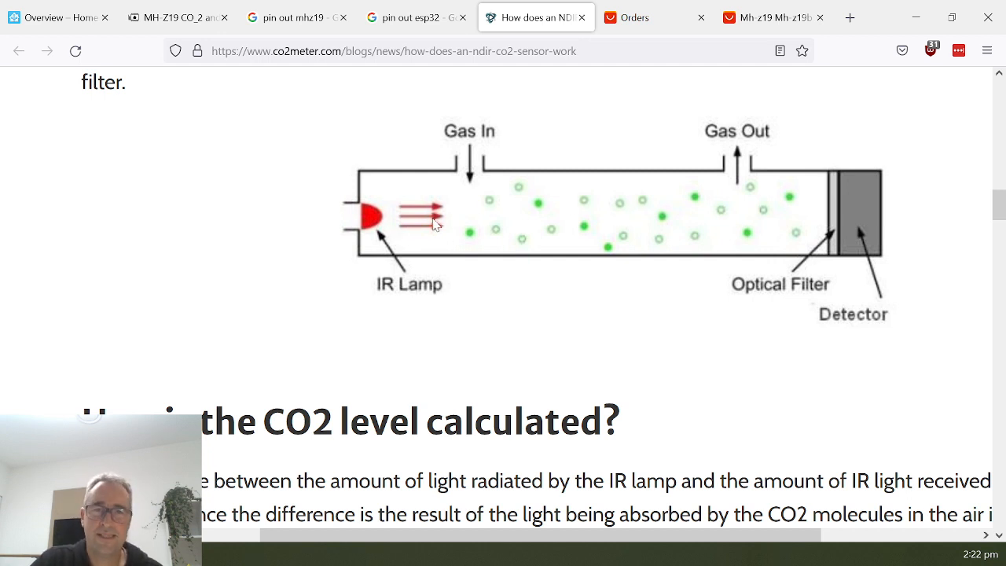
pyautogui.moveTo(541, 210)
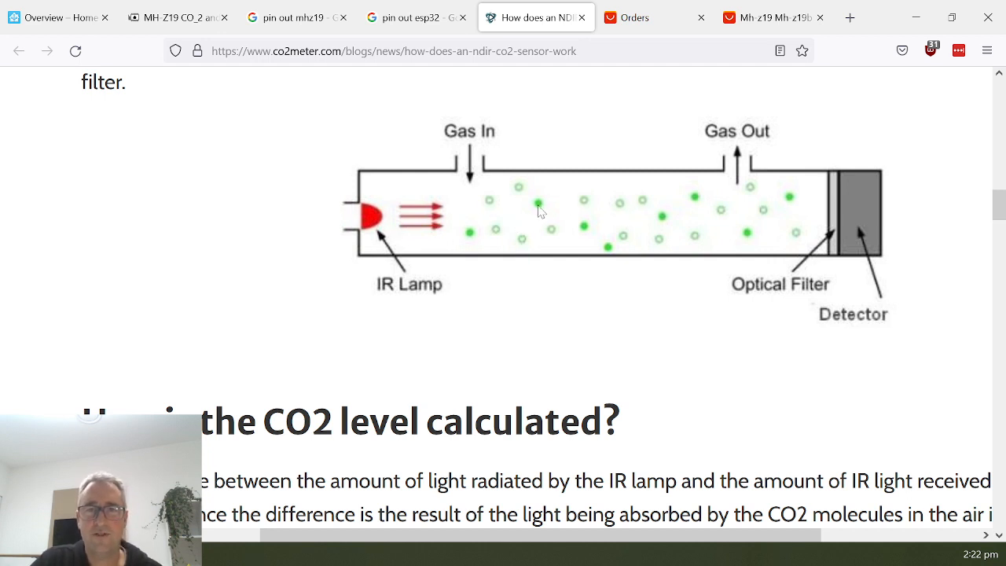
pyautogui.moveTo(440, 232)
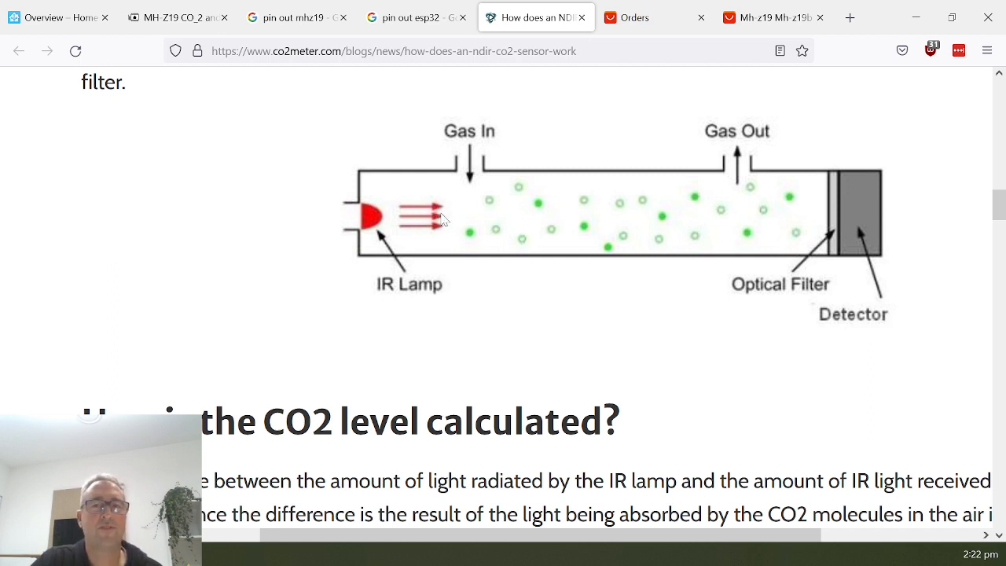
pyautogui.moveTo(668, 210)
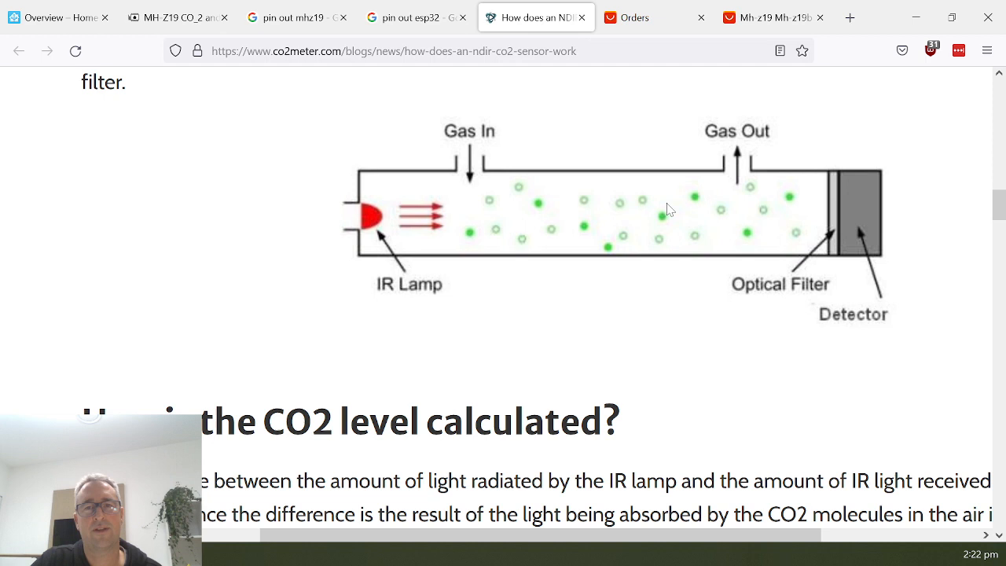
pyautogui.moveTo(841, 223)
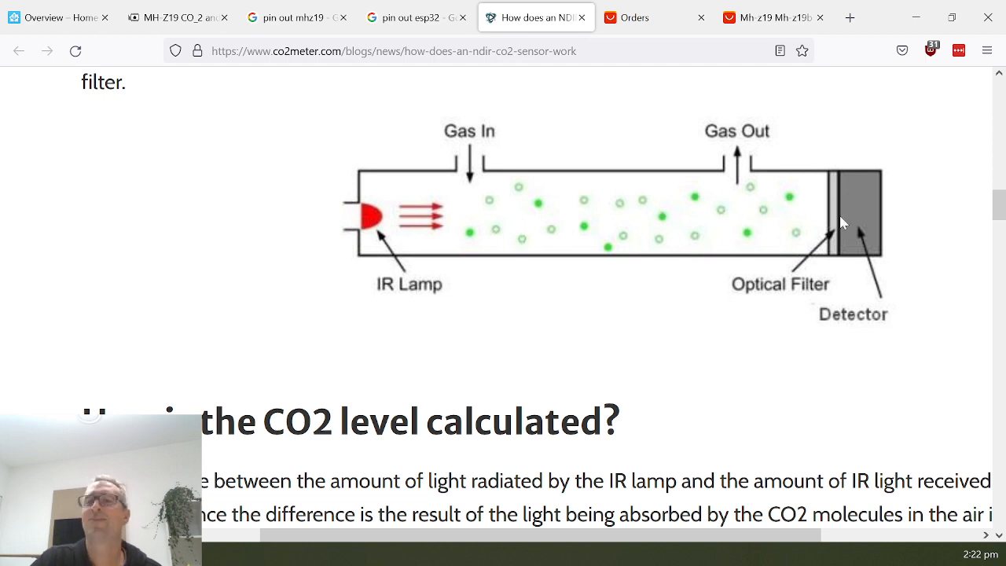
pyautogui.moveTo(864, 220)
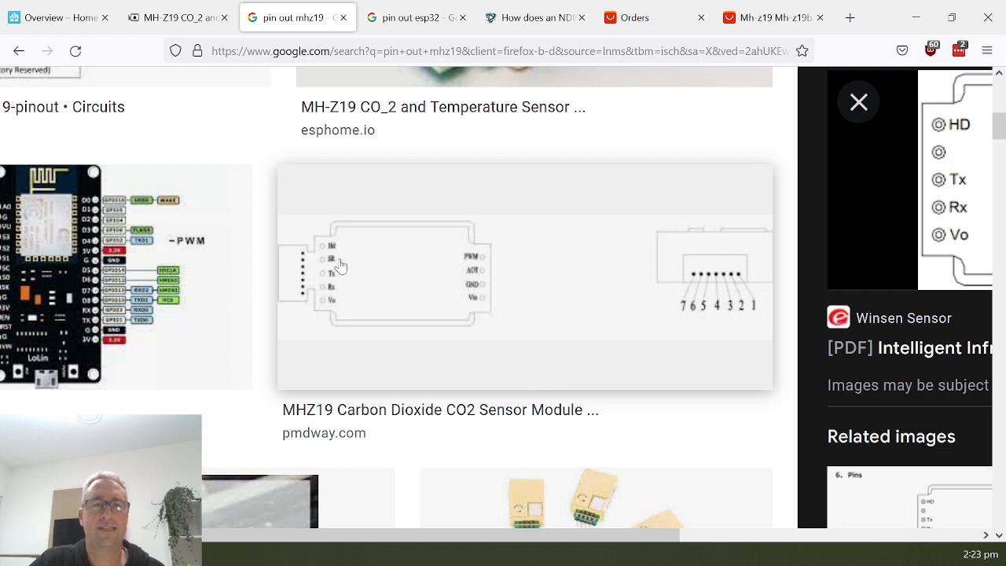
pyautogui.moveTo(475, 291)
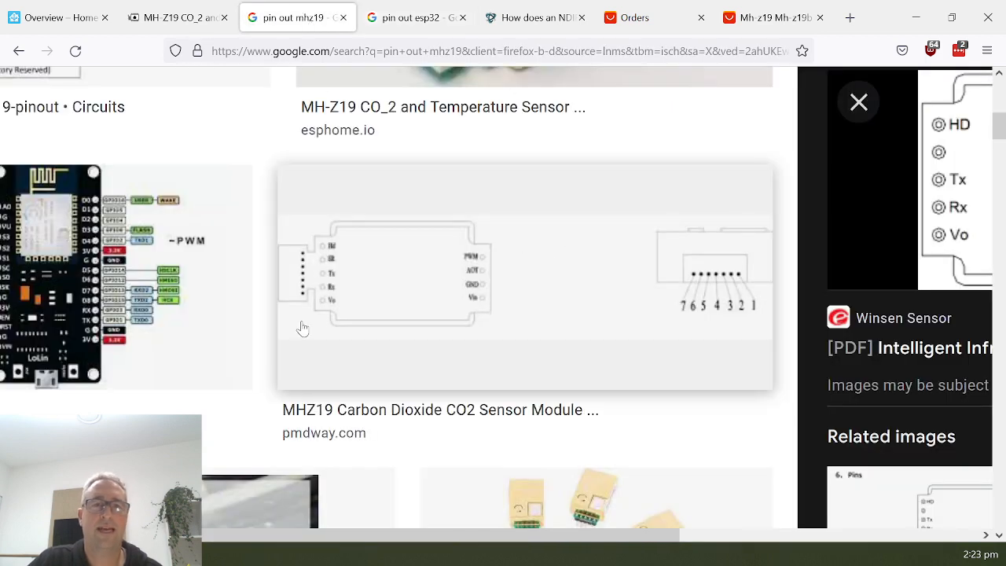
pyautogui.moveTo(338, 295)
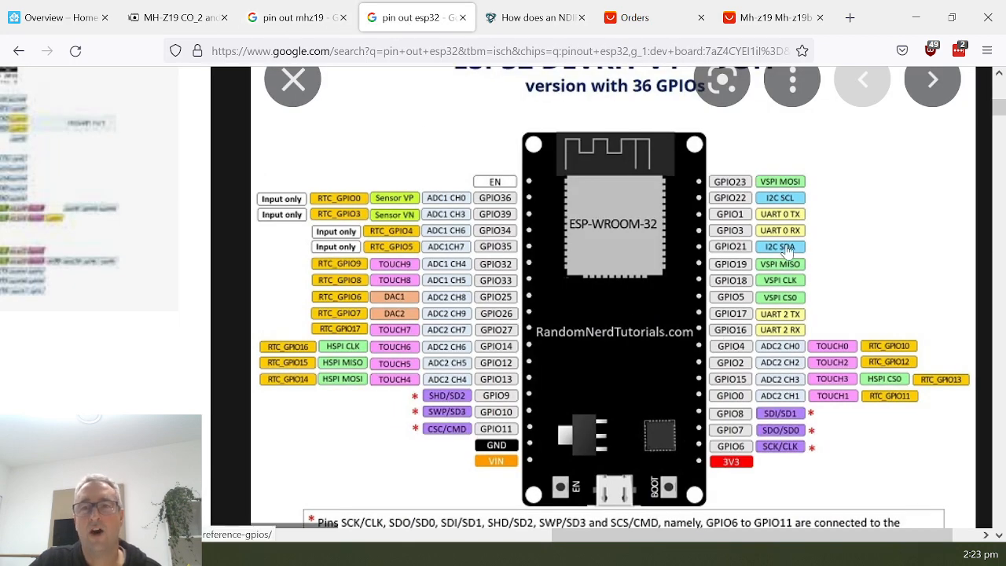
pyautogui.moveTo(788, 236)
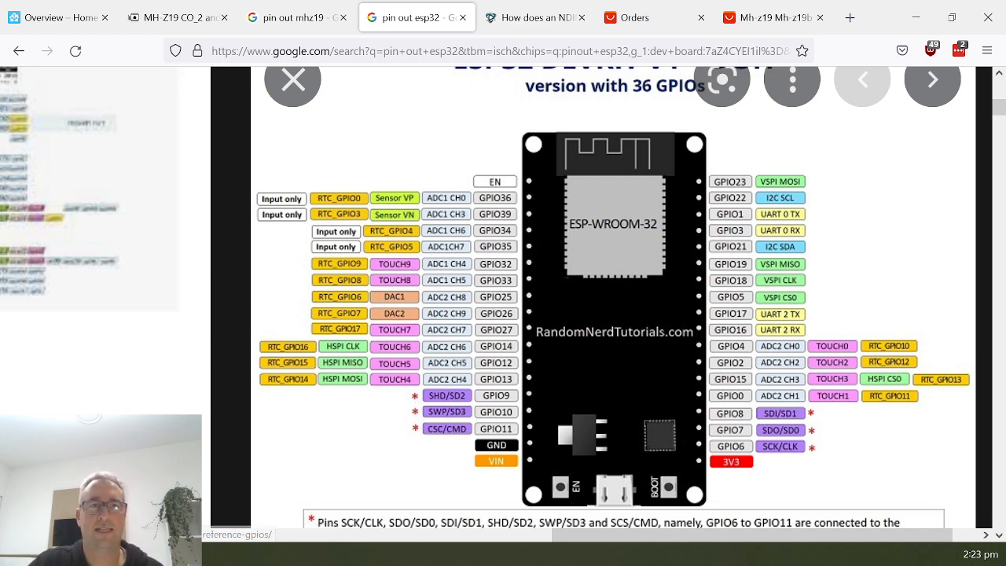
# - Switch to the ESPHome MH-Z19 documentation explaining UART wiring at 9600 baud
pyautogui.click(179, 18)
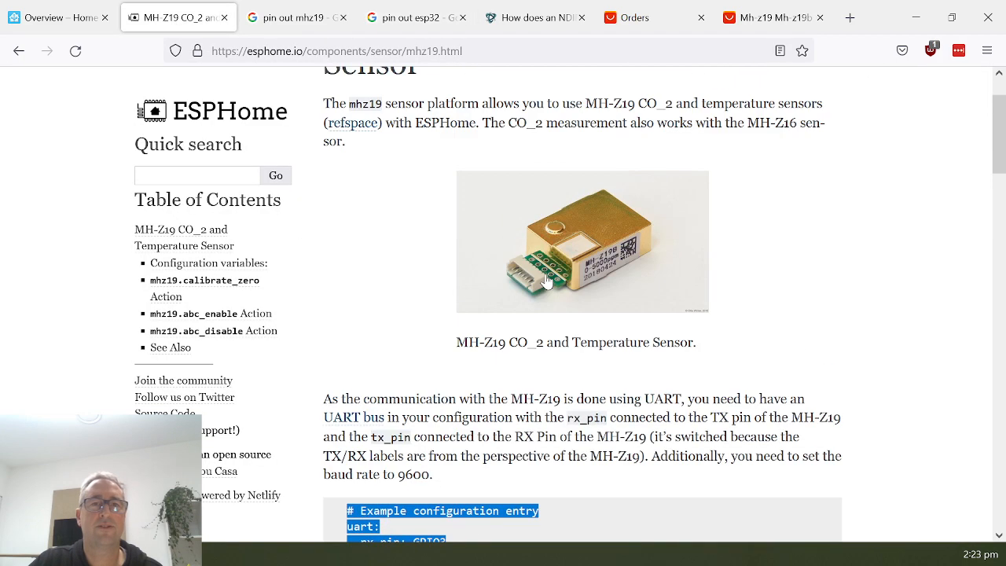
# - Copy the MH-Z19 example uart/mhz19 configuration and return to the Home Assistant overview
pyautogui.scroll(-3)
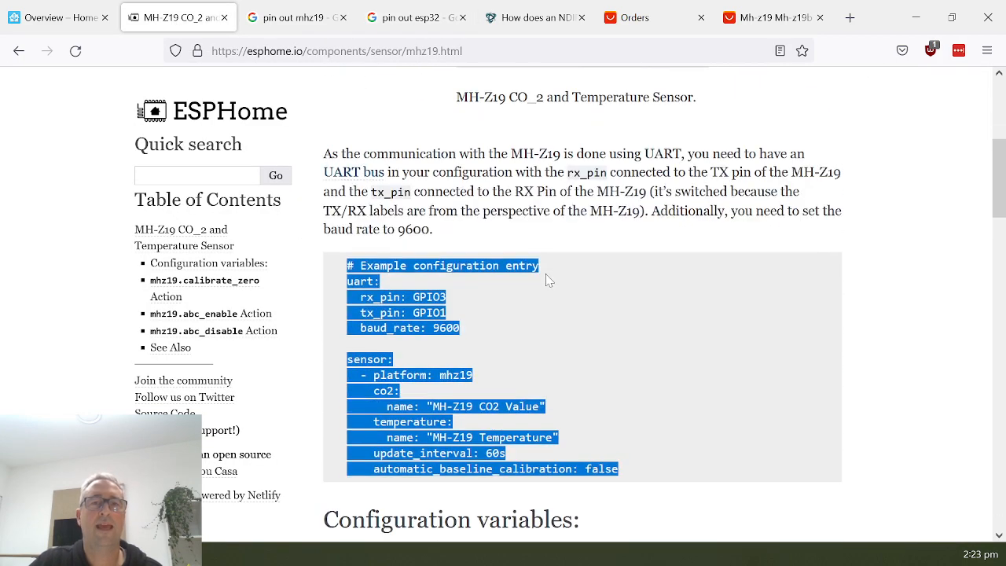
pyautogui.rightClick(401, 305)
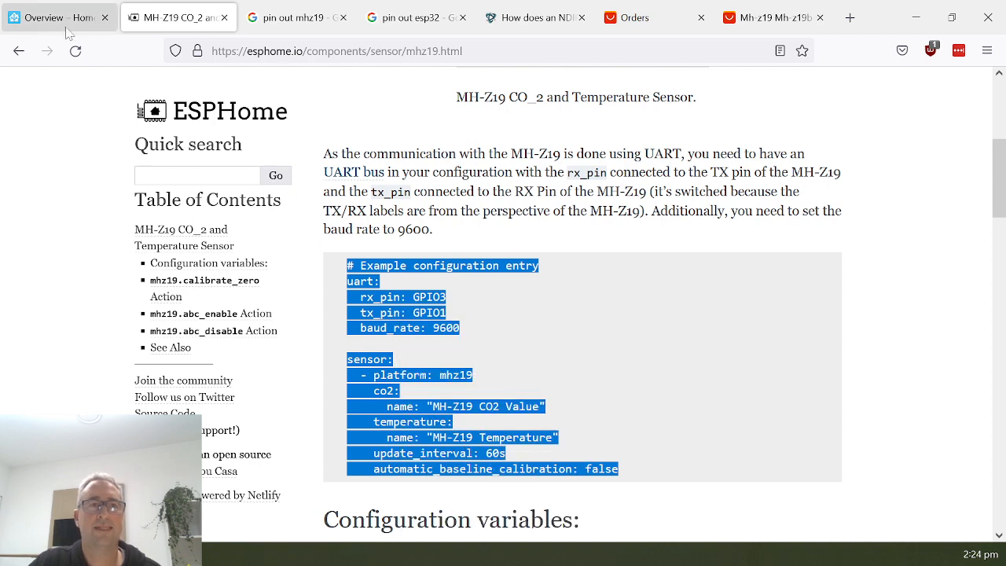
pyautogui.click(59, 17)
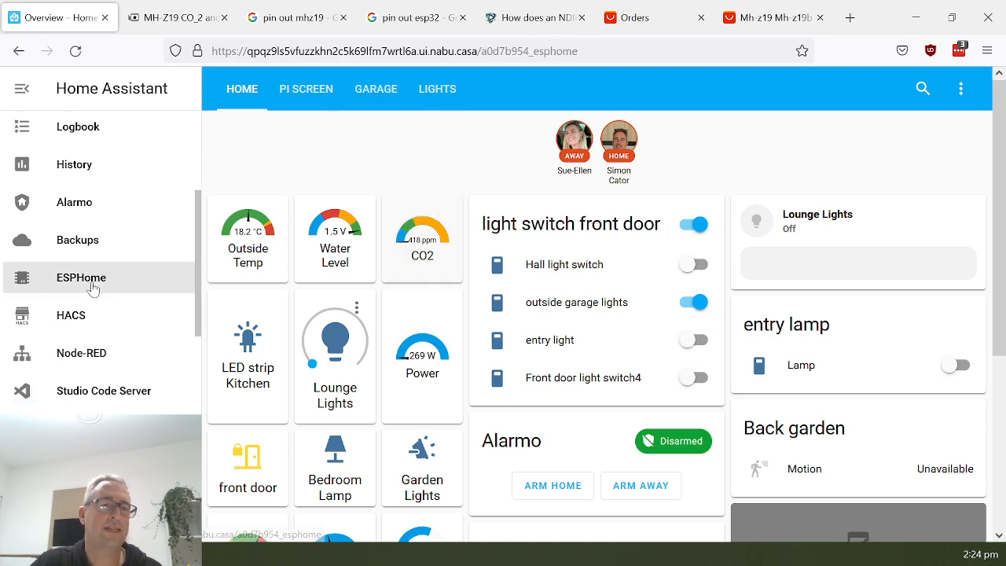
# - Create a new ESPHome device named c02sensor of type ESP32, skipping installation for now
pyautogui.click(82, 276)
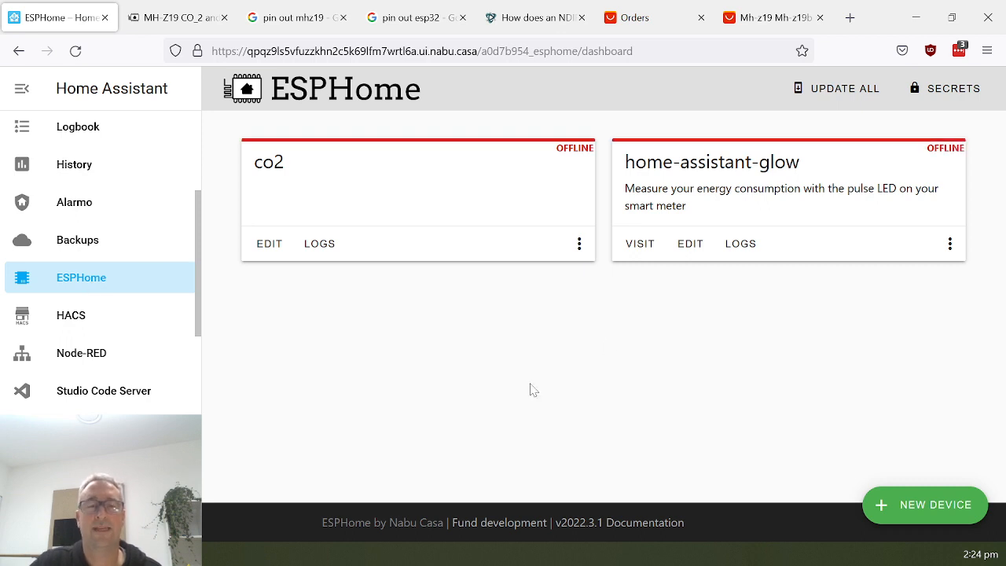
pyautogui.moveTo(919, 506)
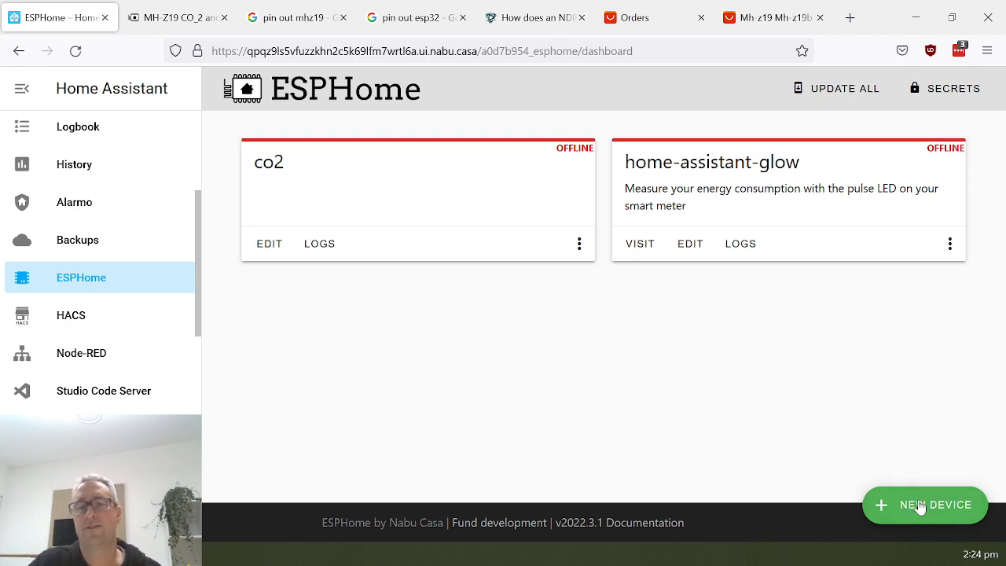
pyautogui.click(924, 505)
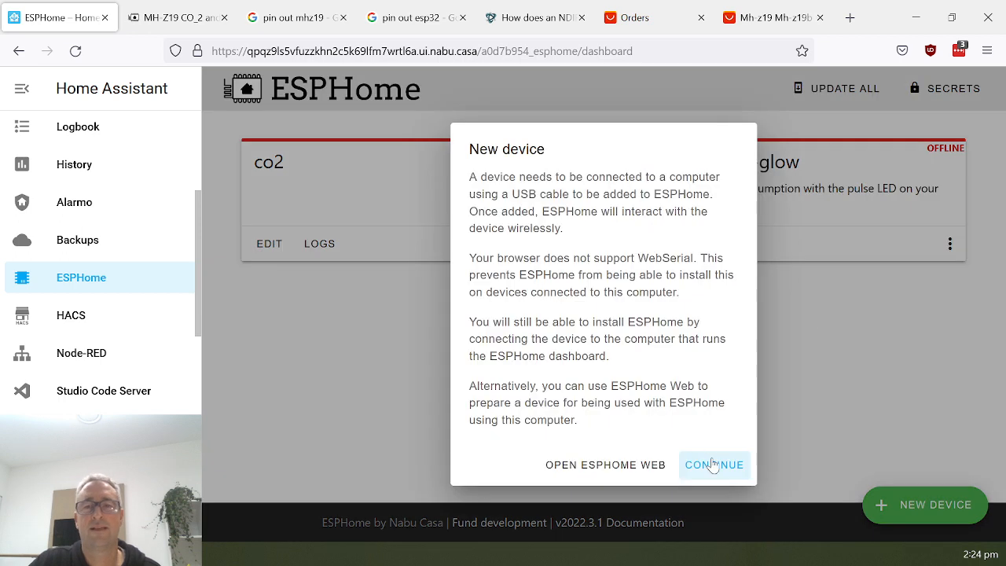
pyautogui.click(714, 465)
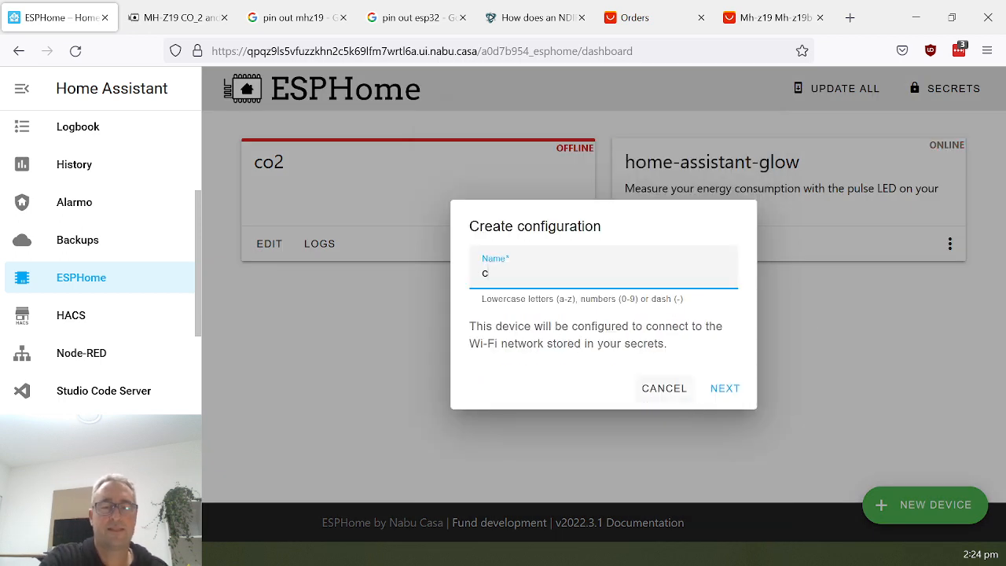
pyautogui.write('02se')
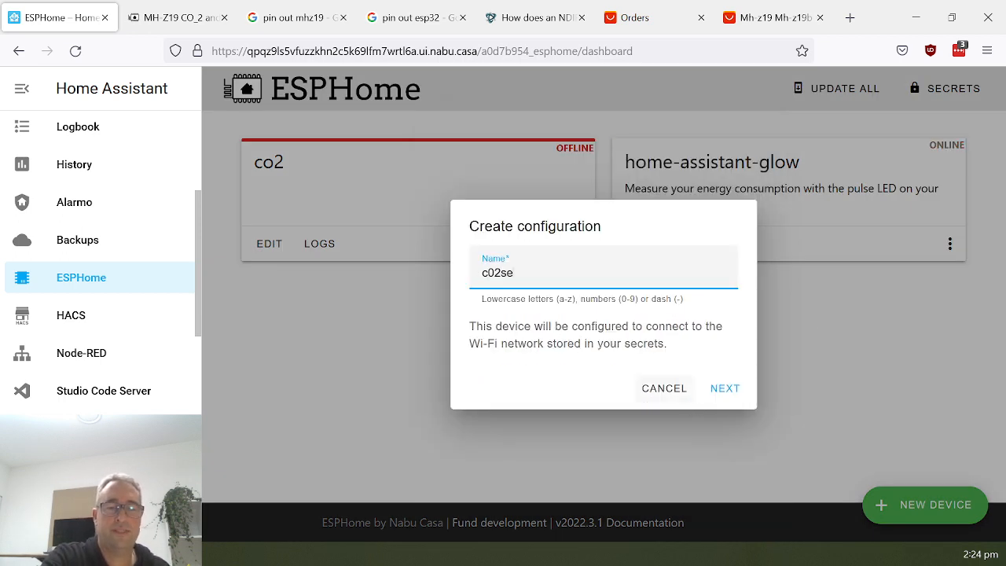
pyautogui.write('nsor')
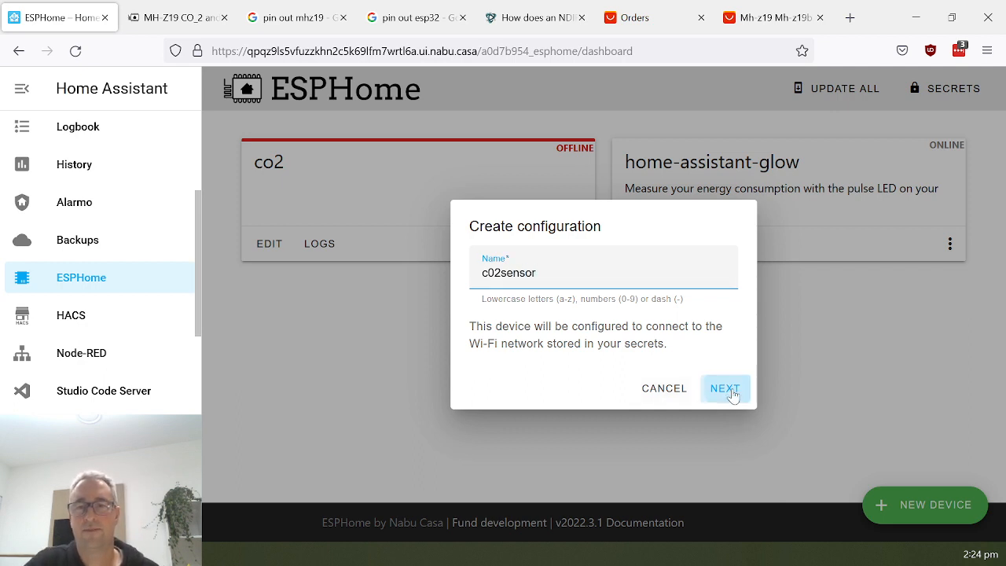
pyautogui.click(725, 388)
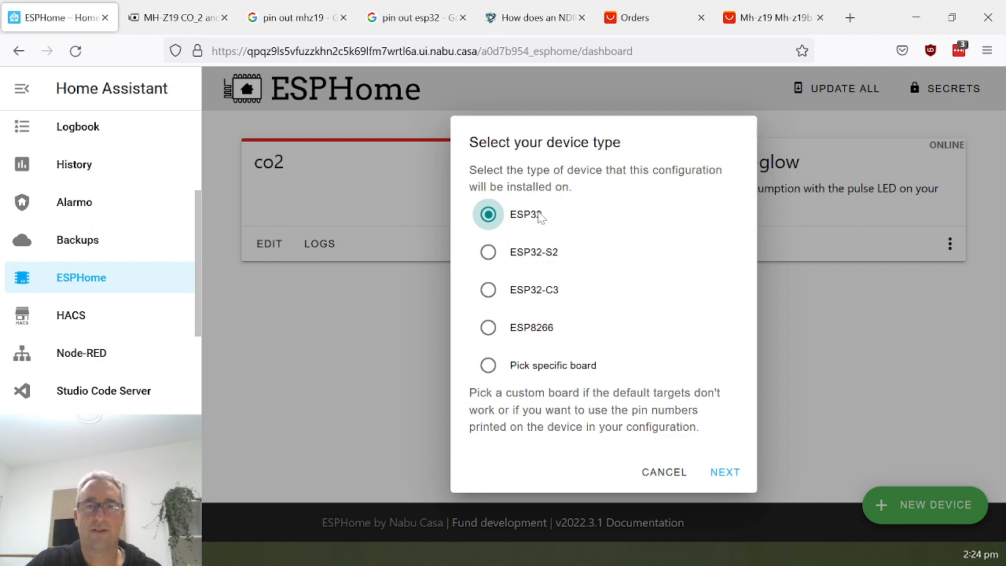
pyautogui.click(723, 472)
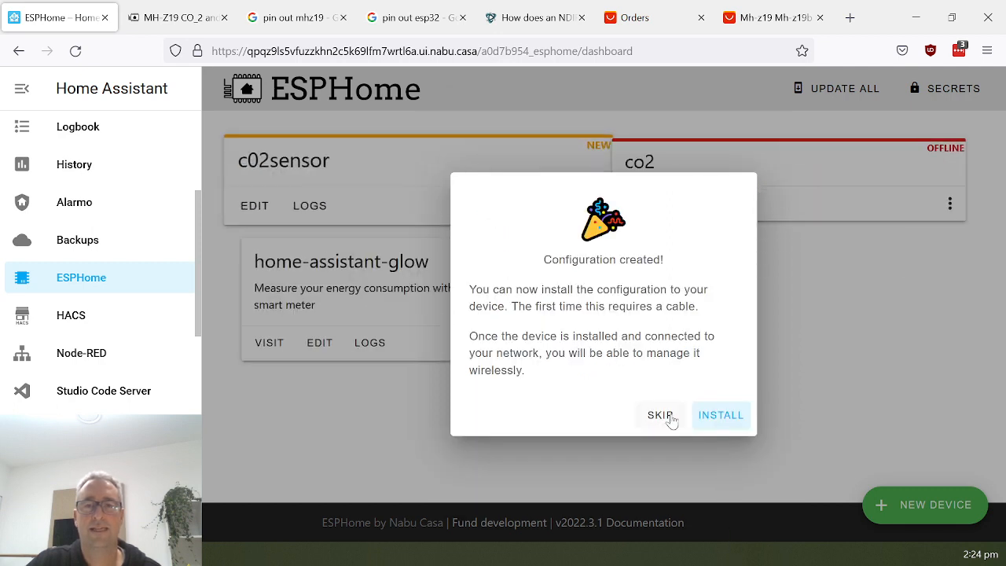
pyautogui.click(660, 414)
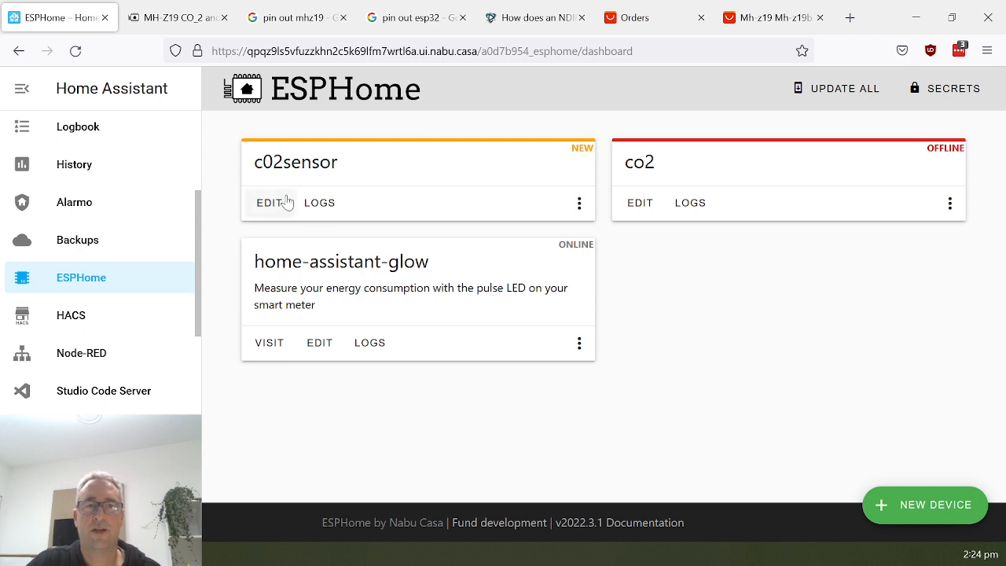
pyautogui.click(270, 203)
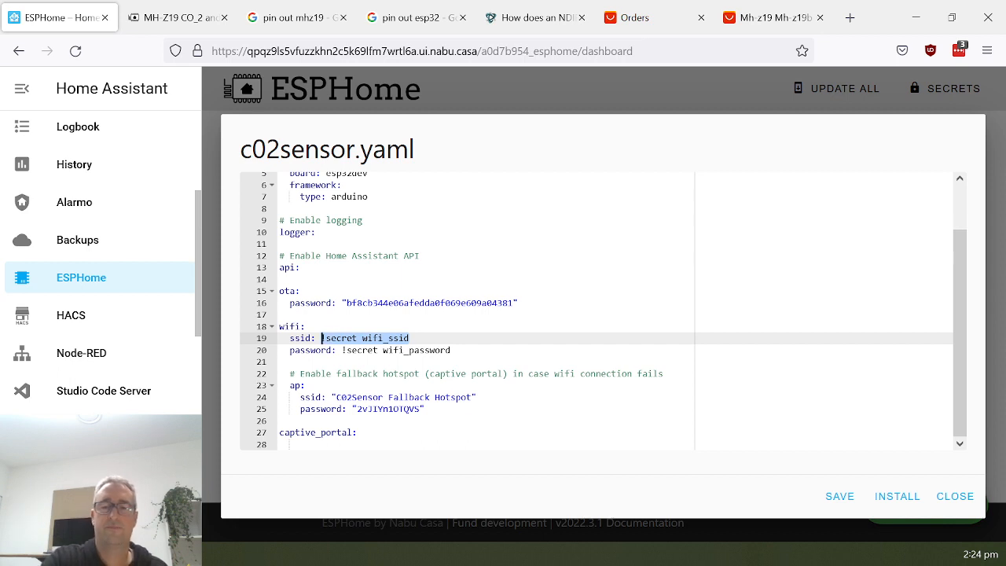
pyautogui.write('"d')
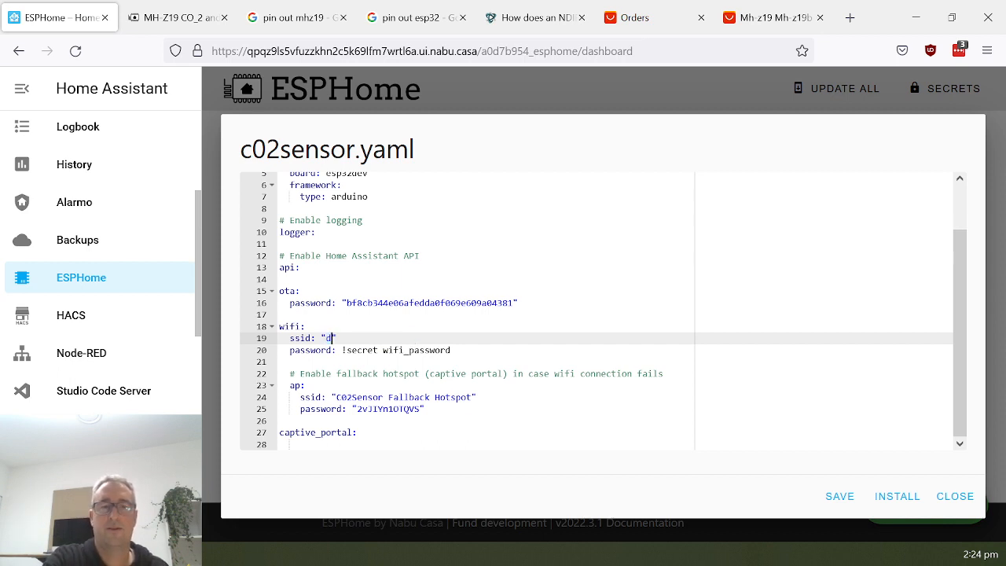
pyautogui.write('dd')
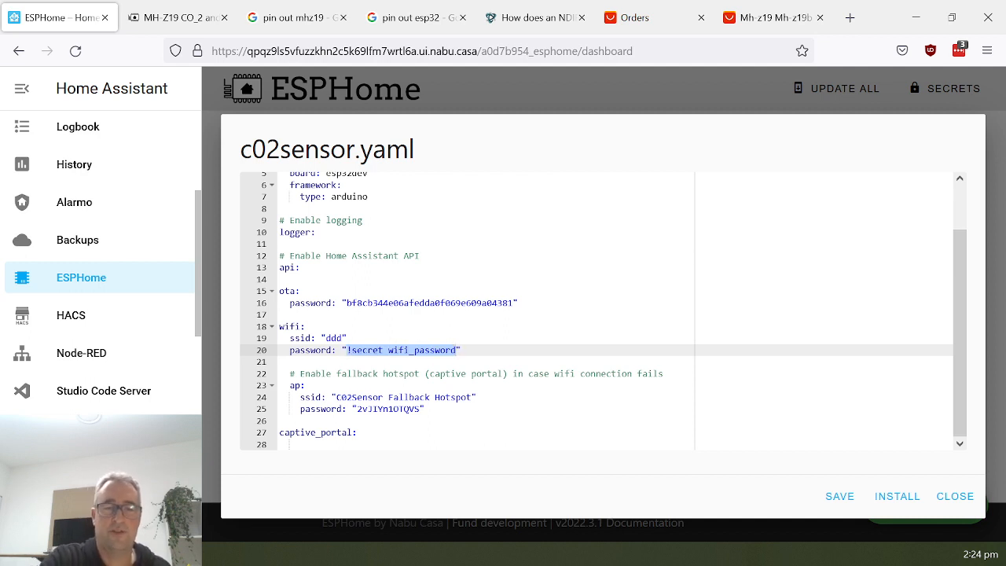
pyautogui.write('fff')
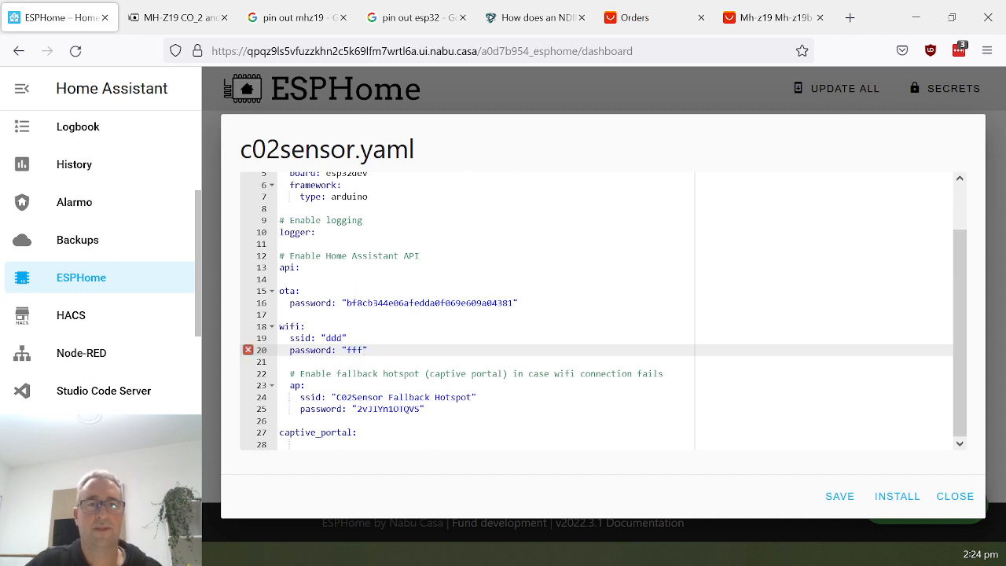
pyautogui.scroll(3)
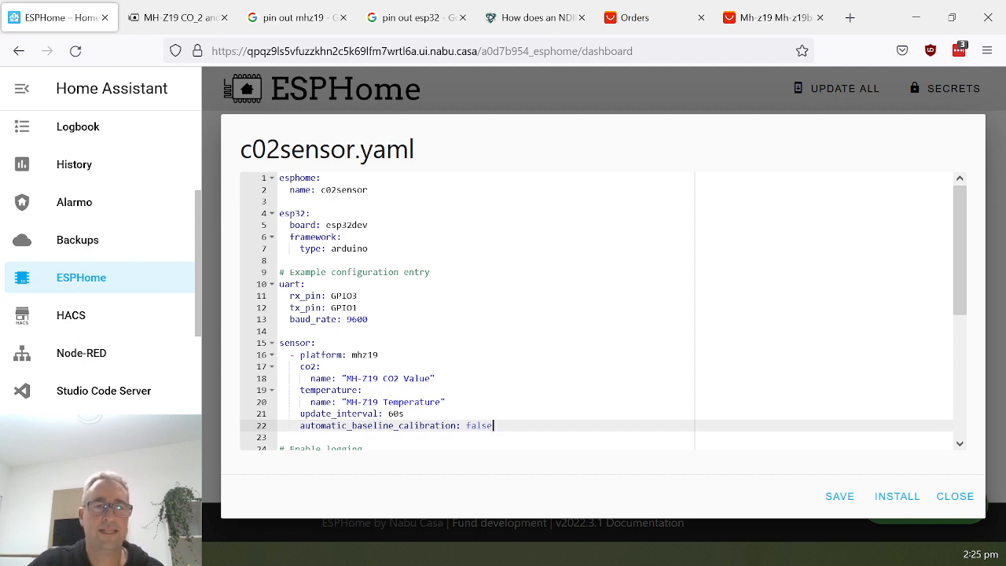
# - Review the pasted mhz19 block with 60s update interval and baseline calibration disabled
pyautogui.scroll(-3)
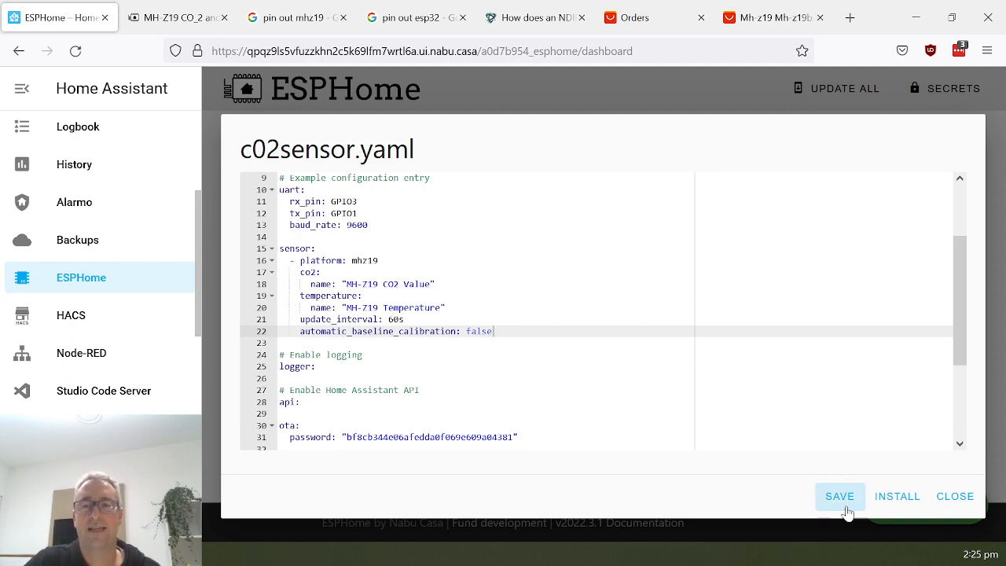
# - Save c02sensor.yaml, start the install, and dismiss the browser installation notice
pyautogui.click(839, 496)
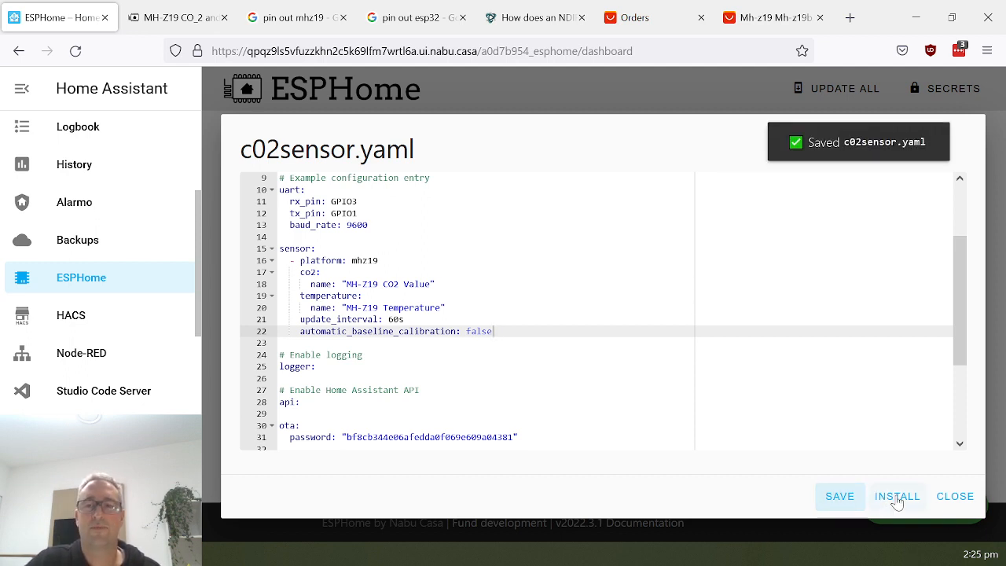
pyautogui.click(896, 496)
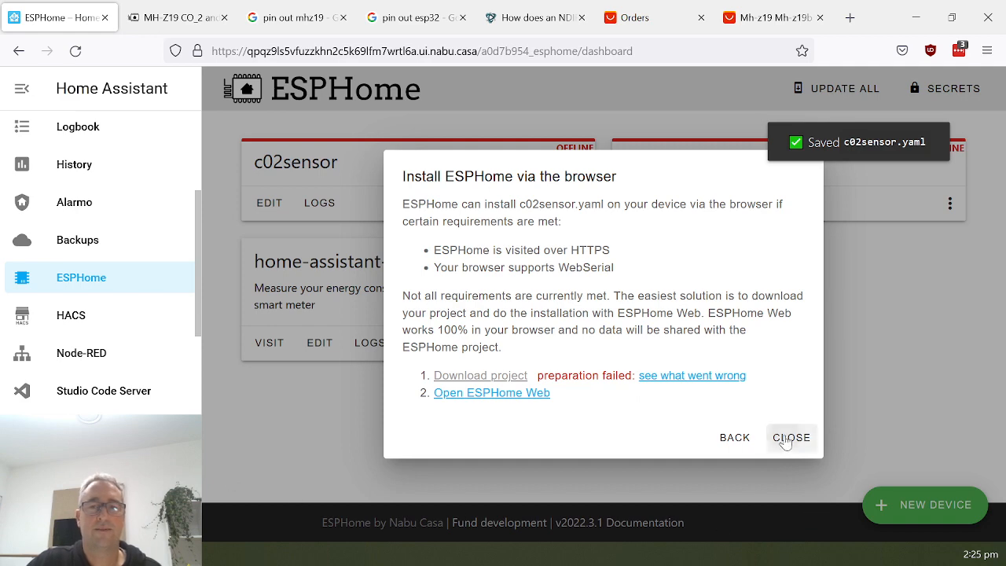
pyautogui.click(791, 437)
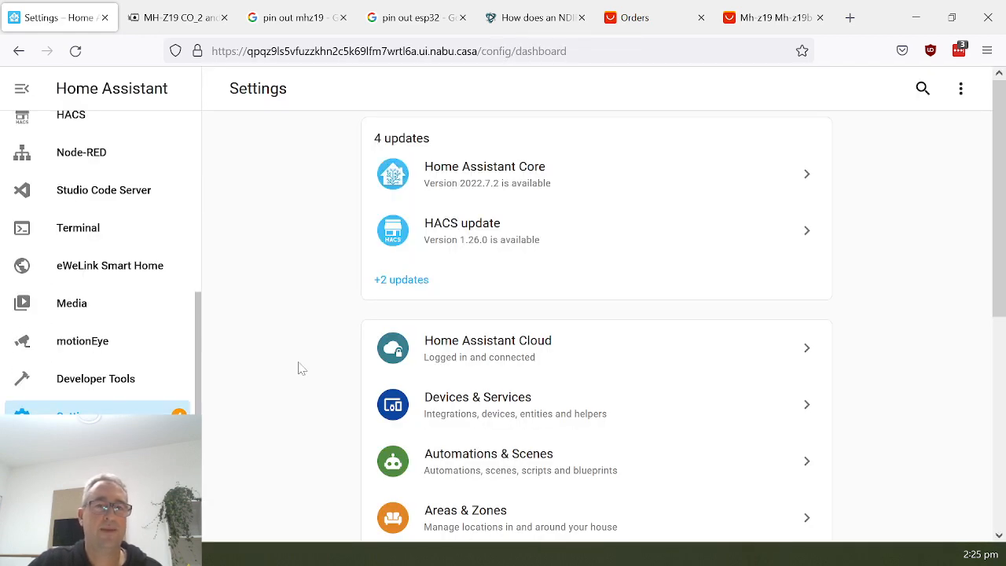
# - Scroll the Integrations page to the ESPHome c02sensor entry with 1 device and 2 entities
pyautogui.scroll(-3)
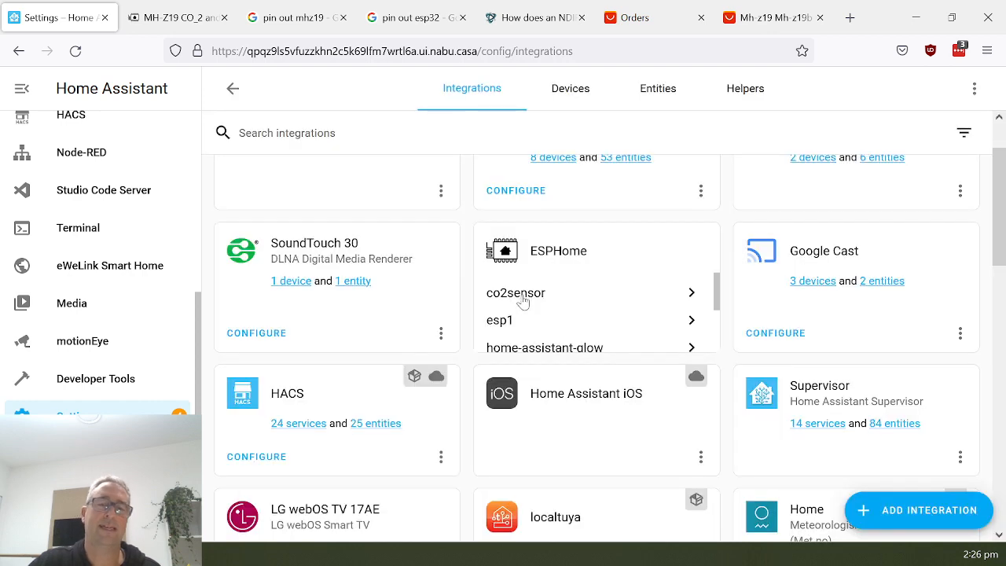
pyautogui.scroll(-3)
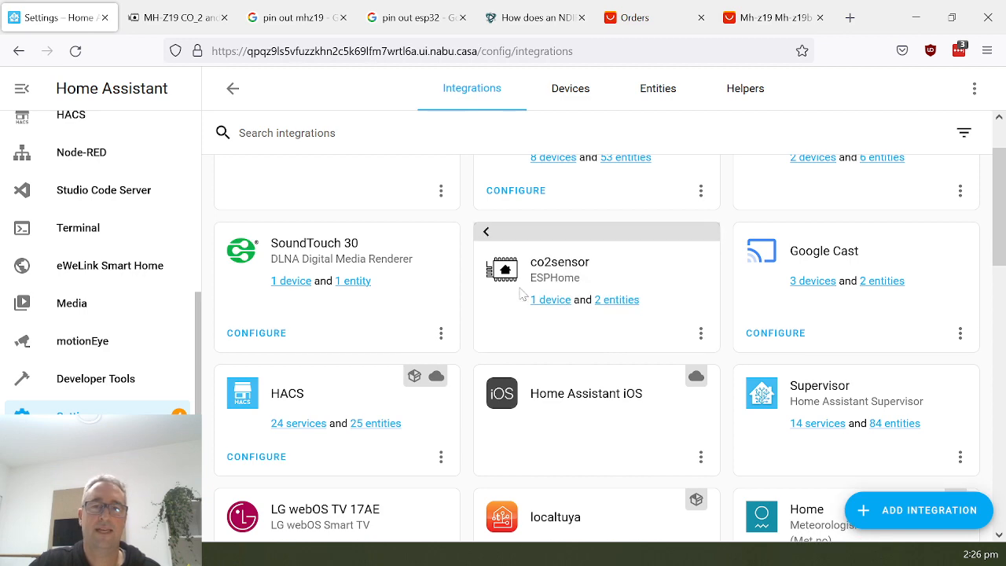
# - View the co2sensor device's Sensors card: MH-Z19 CO2 Value 446 ppm and Temperature 18 °C
pyautogui.click(550, 298)
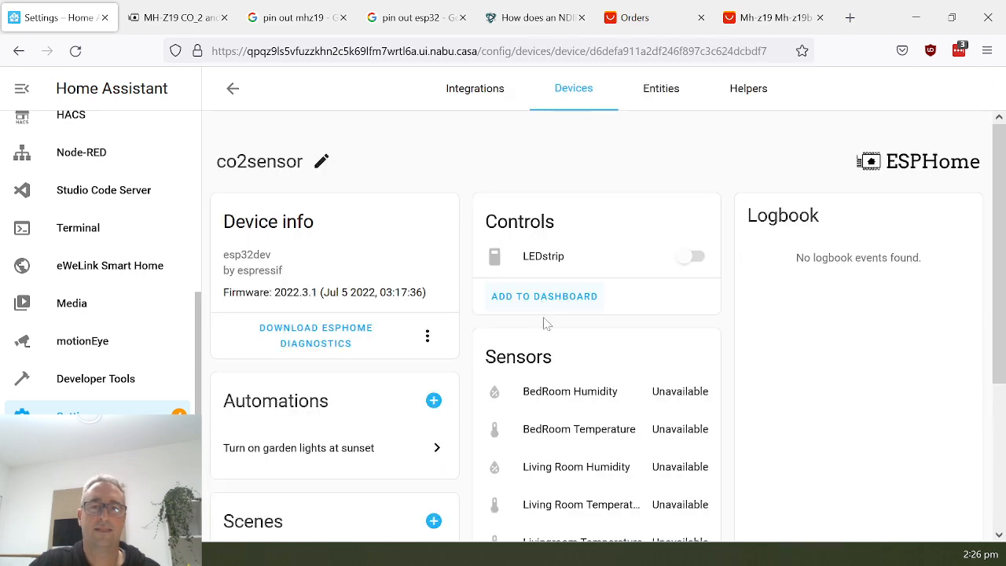
pyautogui.scroll(-3)
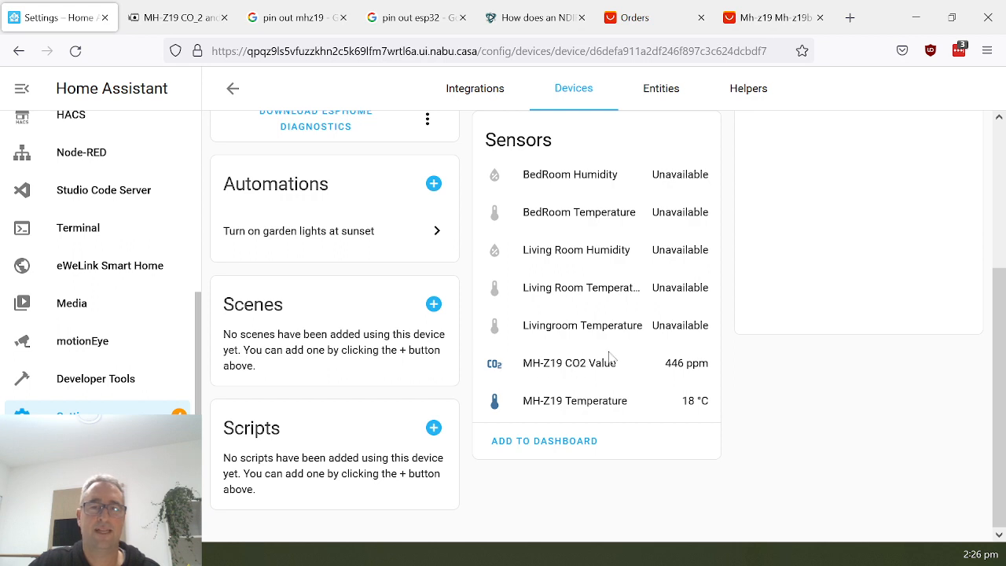
pyautogui.moveTo(669, 374)
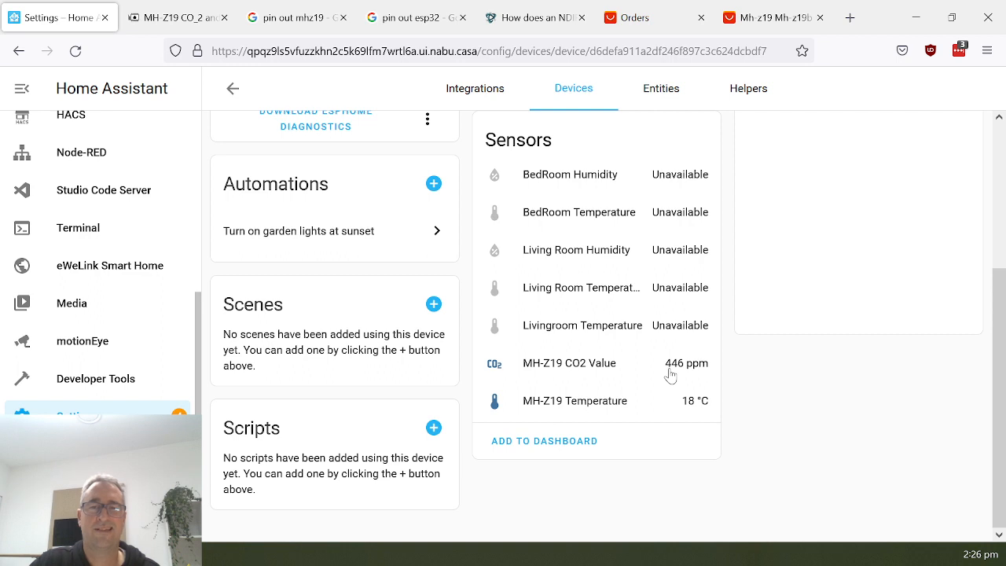
pyautogui.moveTo(593, 415)
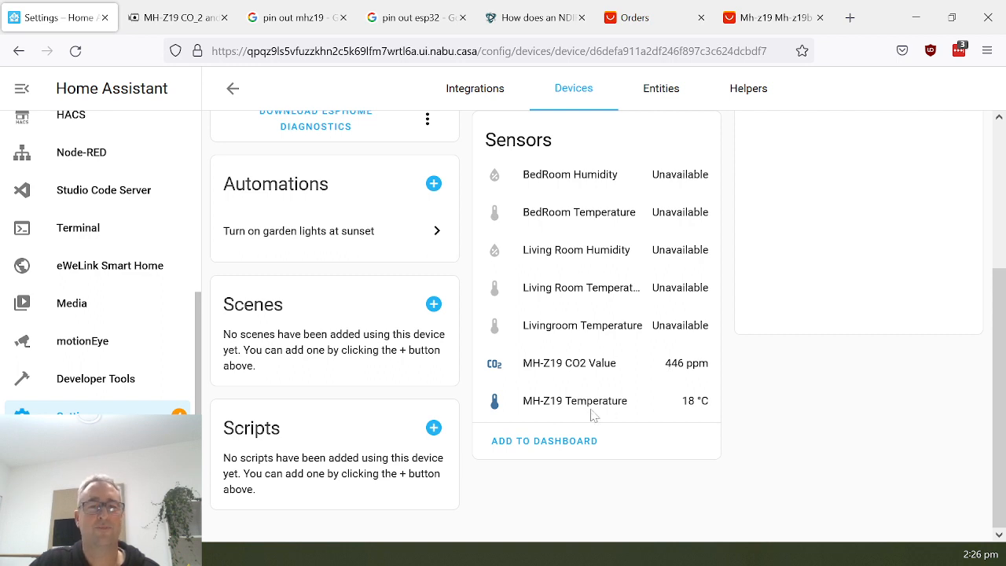